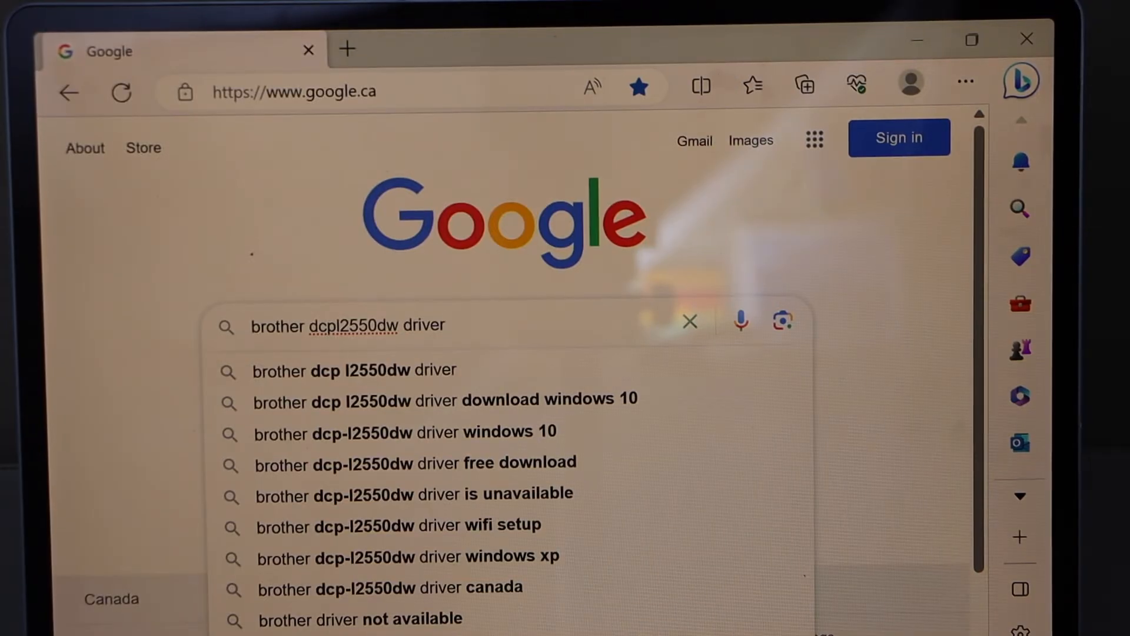
Step: Run the Google search for 'brother dcpl2550dw driver' to reach Brother's downloads page
{"action": "key", "text": "Enter"}
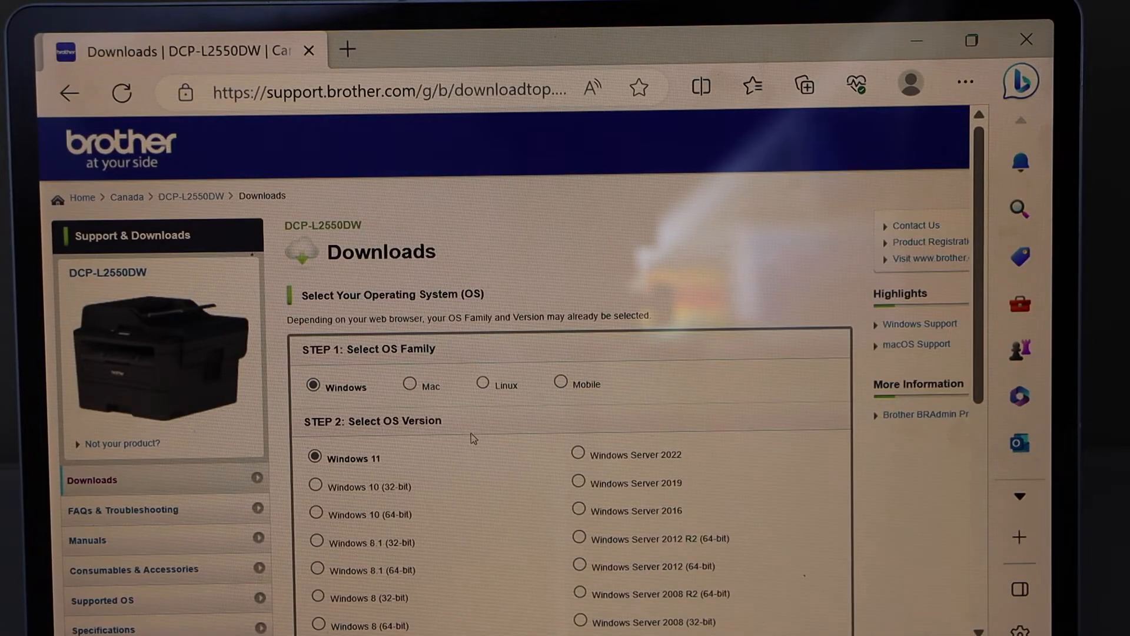
Step: Choose Windows 10 (64-bit) and go to the Full Driver & Software Package download
{"action": "scroll", "scroll_direction": "down", "scroll_amount": 3}
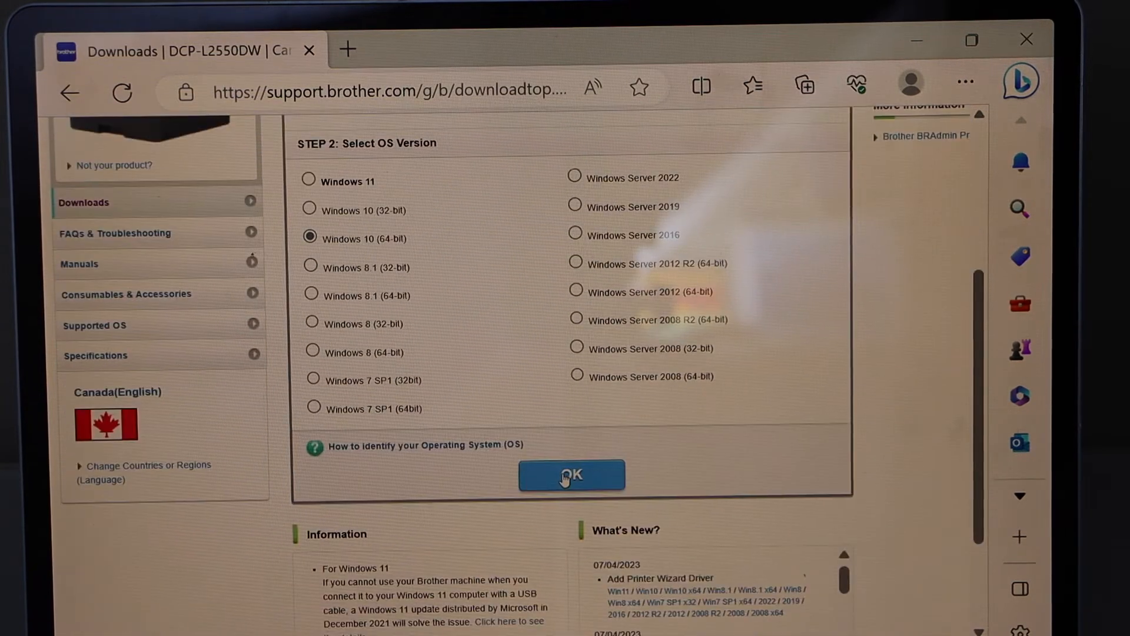
{"action": "left_click", "coordinate": [570, 474]}
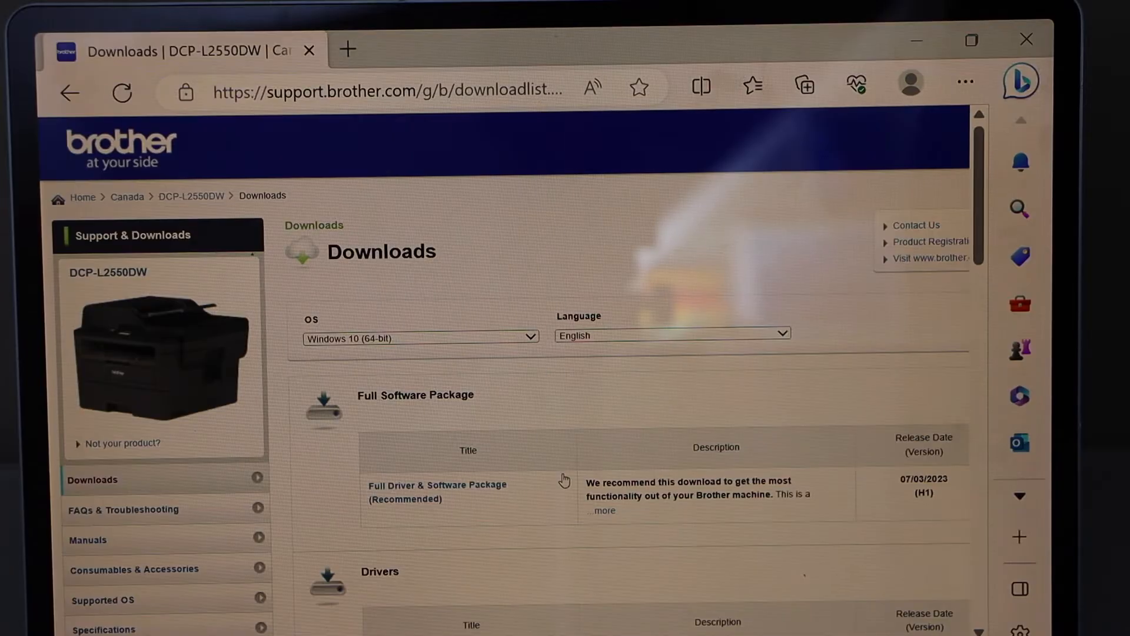
{"action": "scroll", "scroll_direction": "down", "scroll_amount": 3}
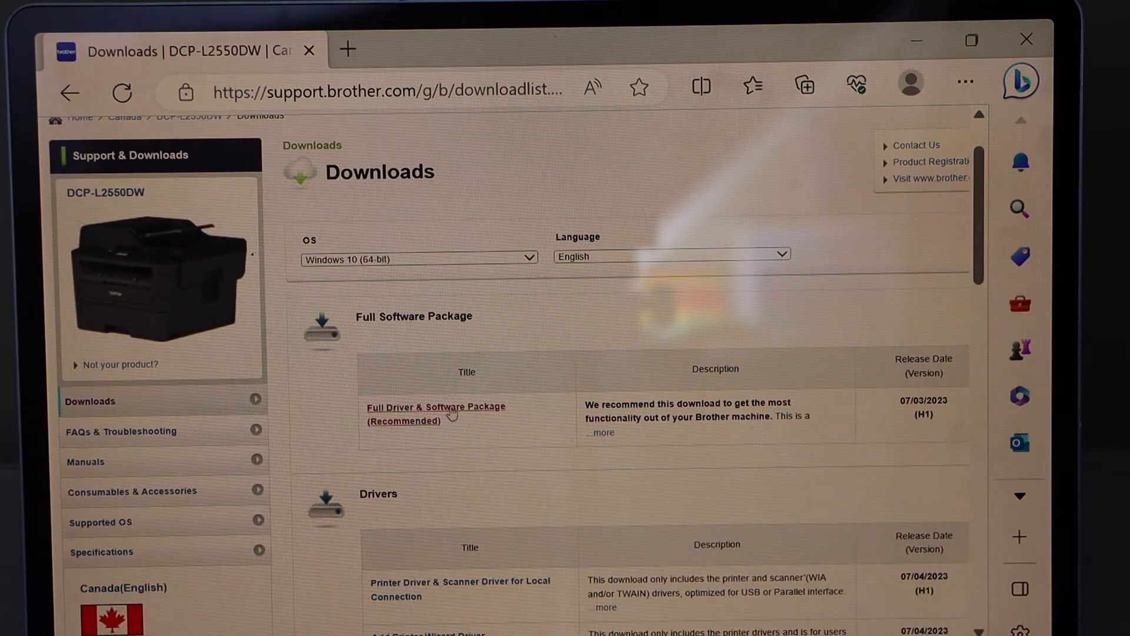
{"action": "left_click", "coordinate": [435, 406]}
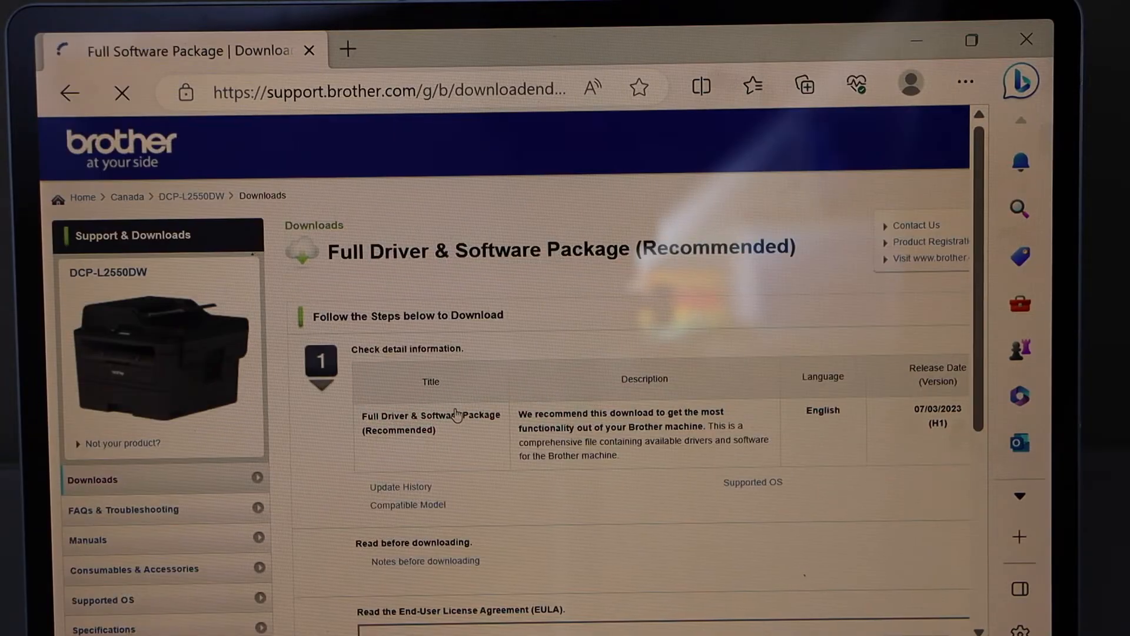
Step: Agree to the EULA, download the full driver package and launch the installer EXE
{"action": "scroll", "scroll_direction": "down", "scroll_amount": 3}
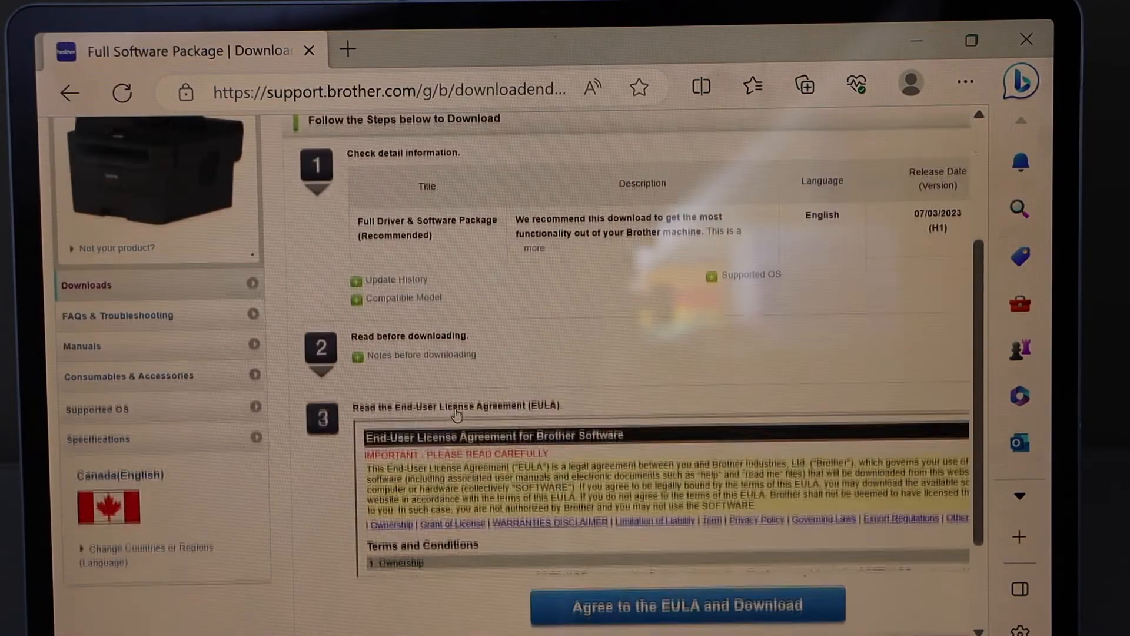
{"action": "scroll", "scroll_direction": "down", "scroll_amount": 3}
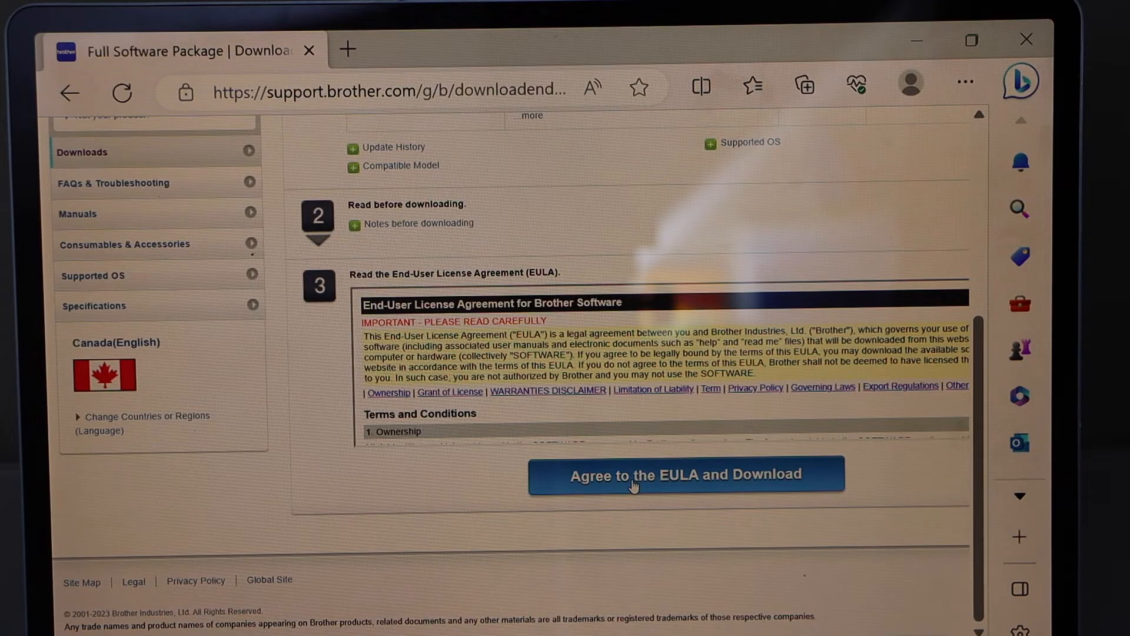
{"action": "left_click", "coordinate": [685, 474]}
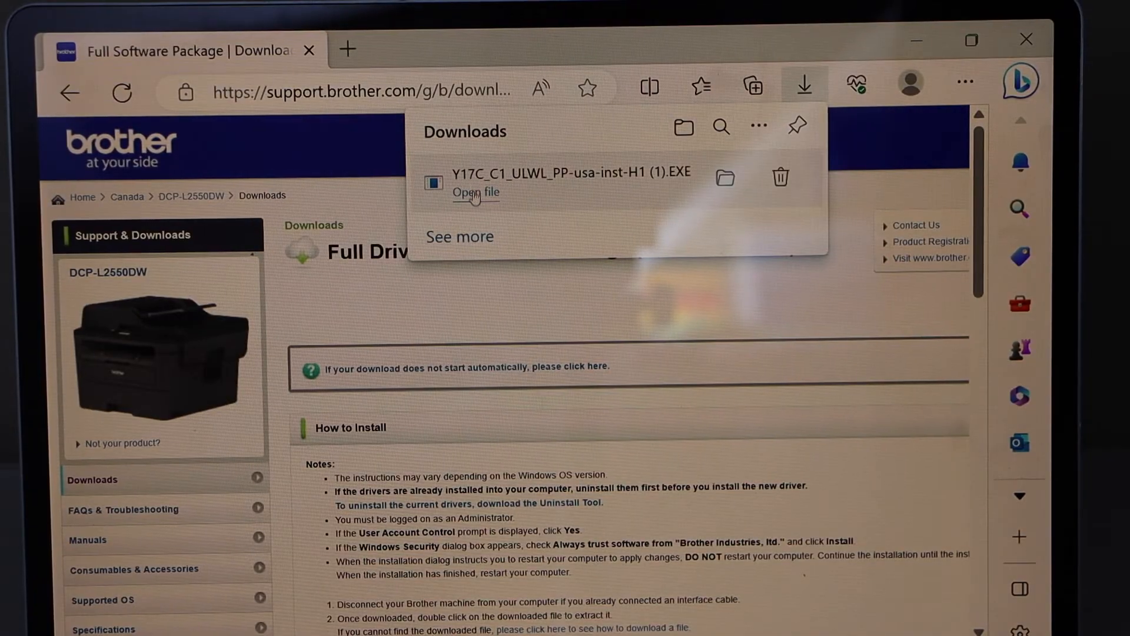
{"action": "left_click", "coordinate": [474, 192]}
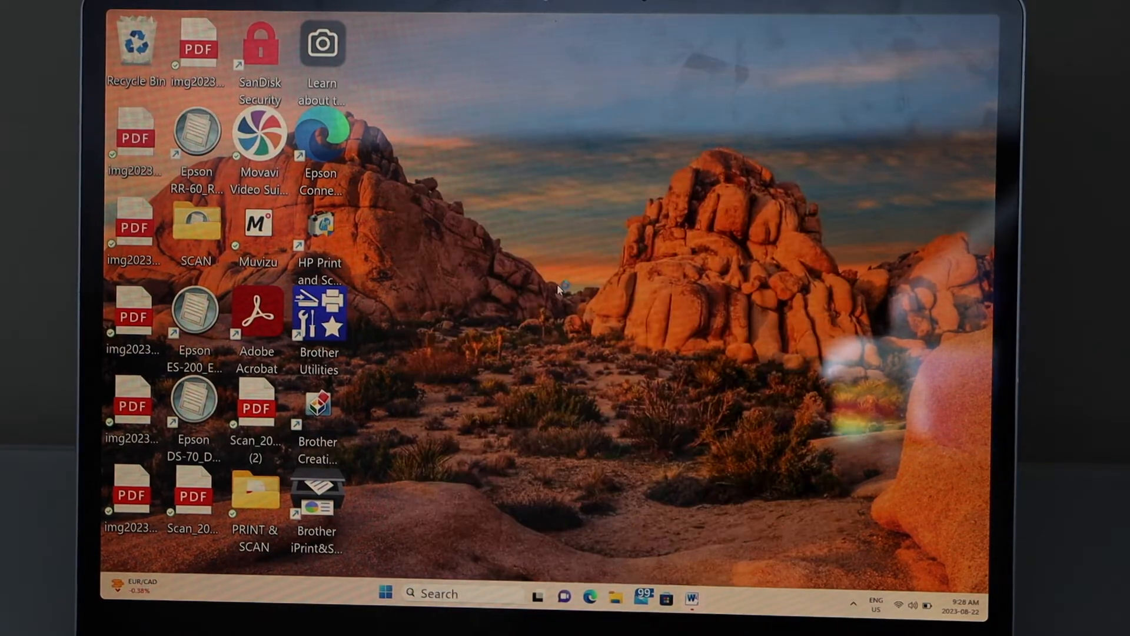
Step: Launch Brother iPrint&Scan from its desktop shortcut
{"action": "double_click", "coordinate": [317, 498]}
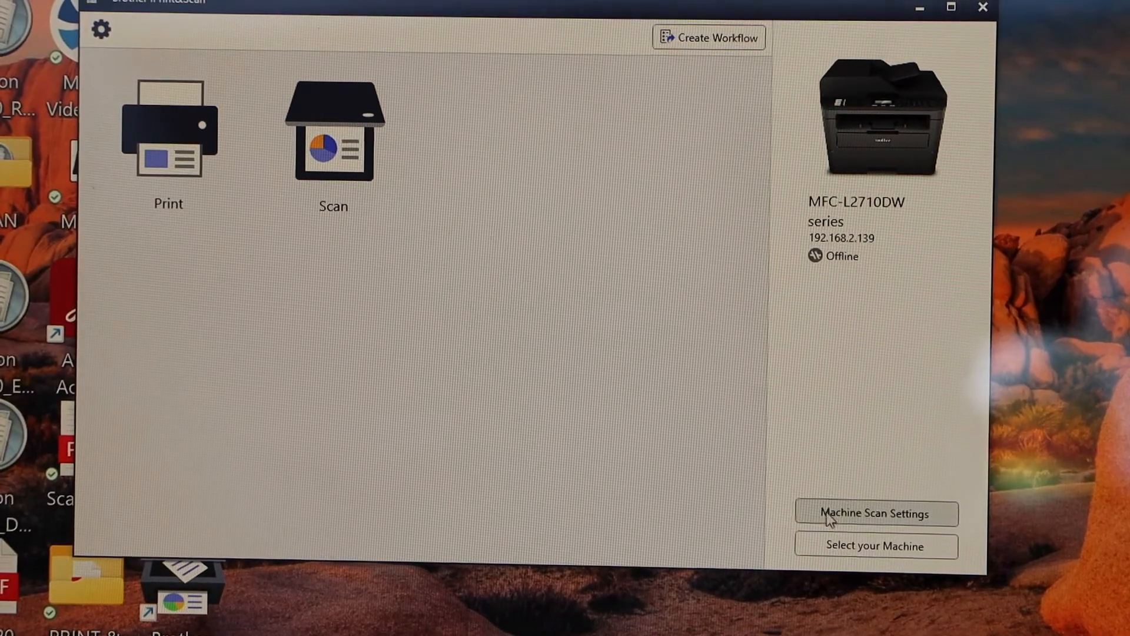
Step: Select the DCP-L2550DW series network printer at 192.168.2.140 as the machine and confirm
{"action": "left_click", "coordinate": [876, 545]}
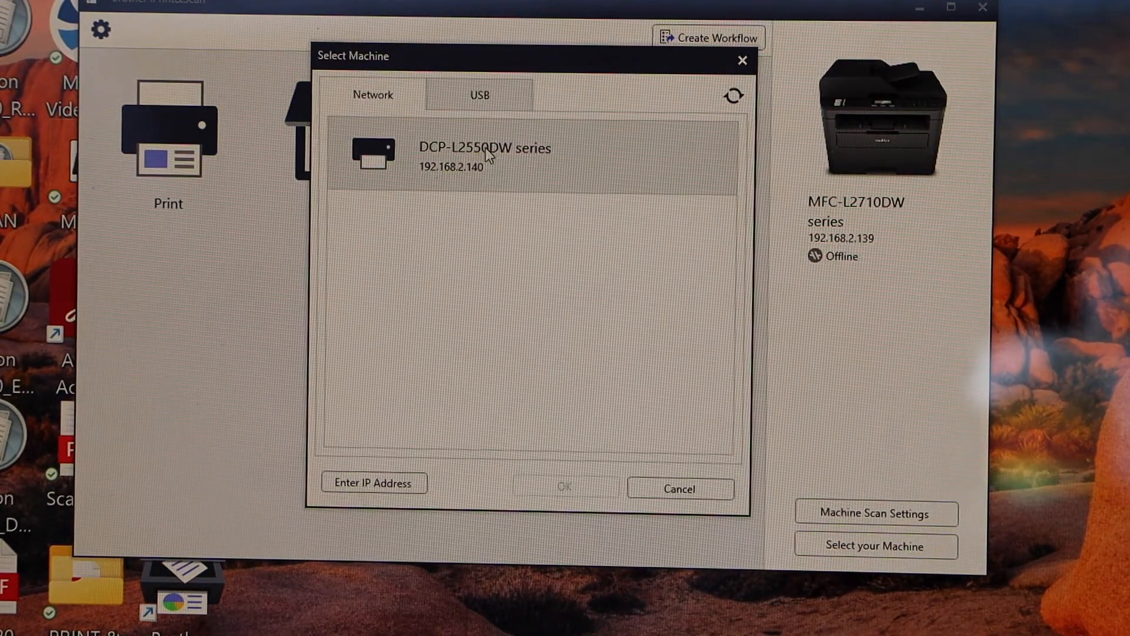
{"action": "left_click", "coordinate": [485, 156]}
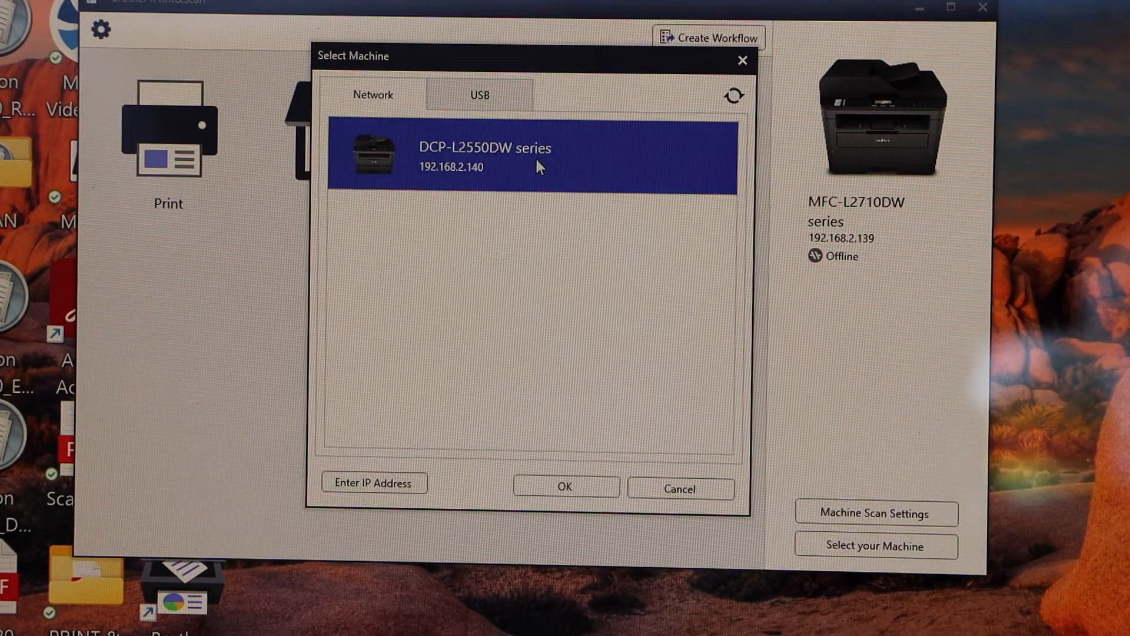
{"action": "left_click", "coordinate": [565, 487]}
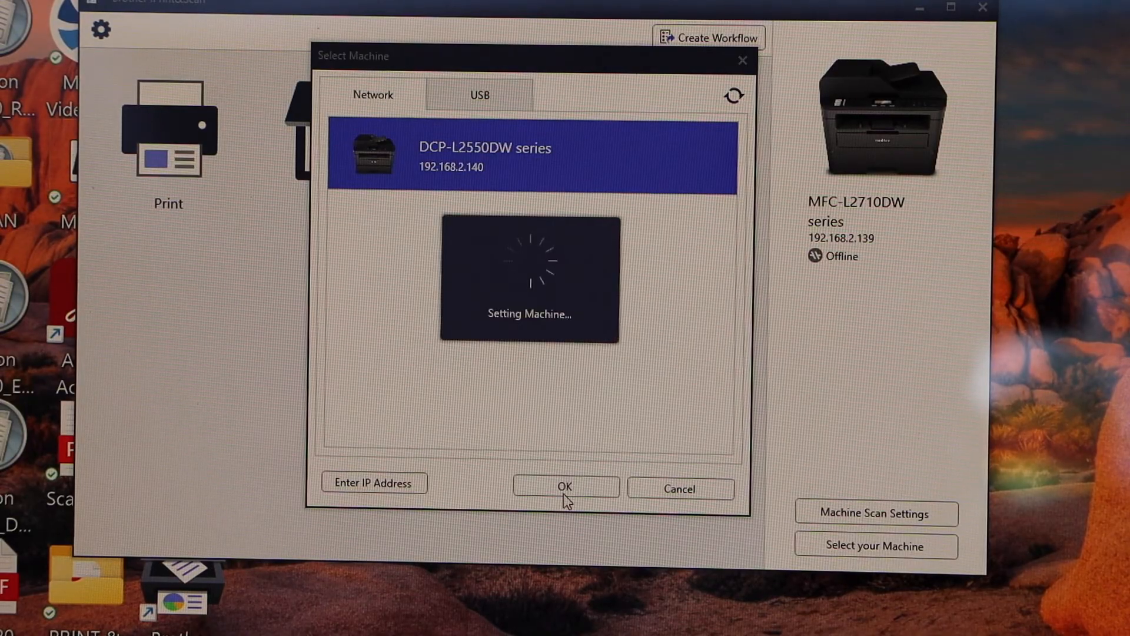
{"action": "left_click", "coordinate": [564, 486]}
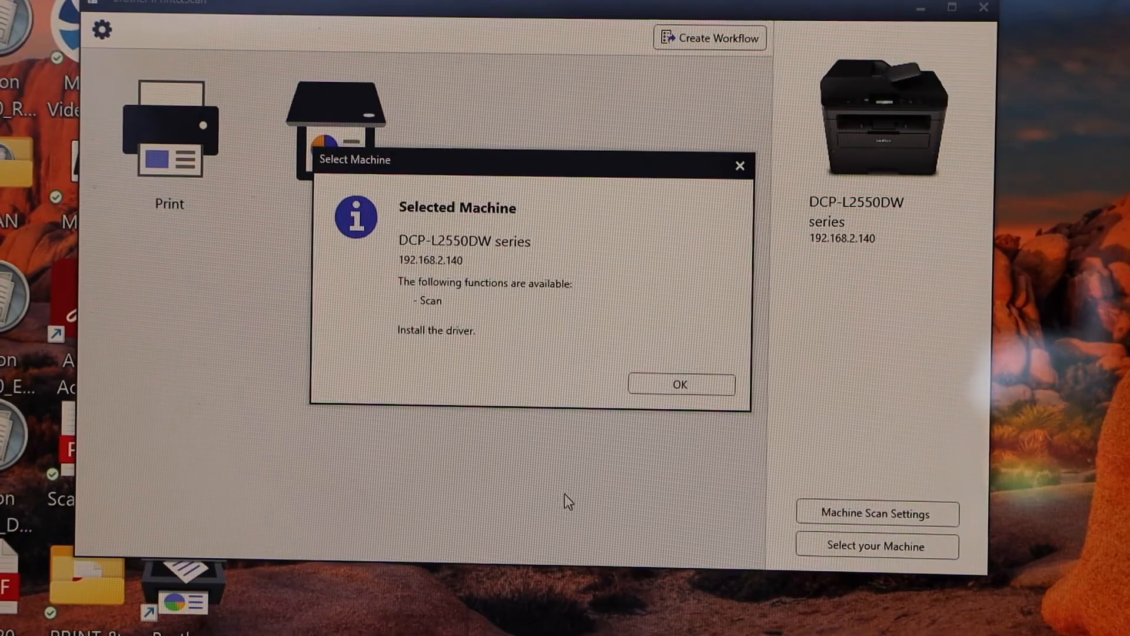
{"action": "left_click", "coordinate": [678, 383]}
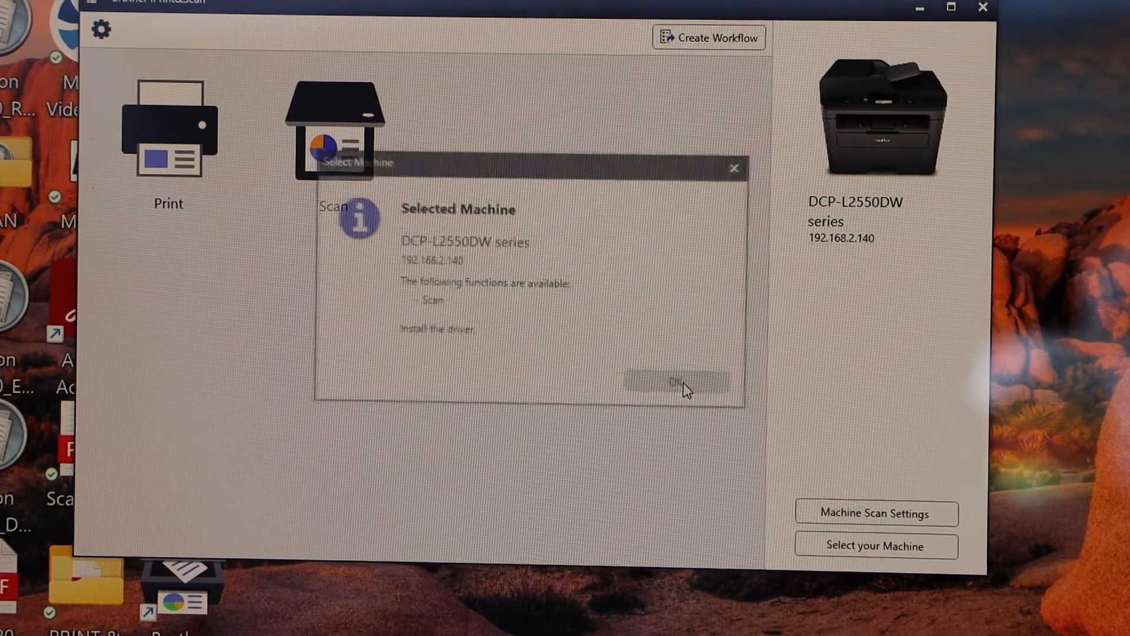
{"action": "left_click", "coordinate": [678, 380]}
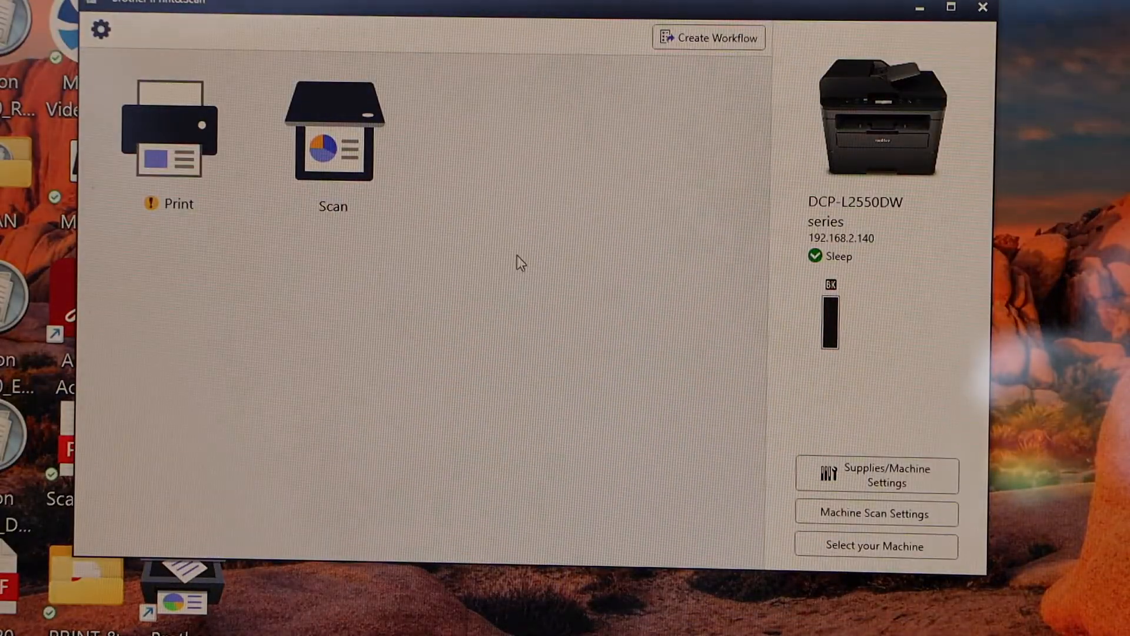
{"action": "mouse_move", "coordinate": [869, 202]}
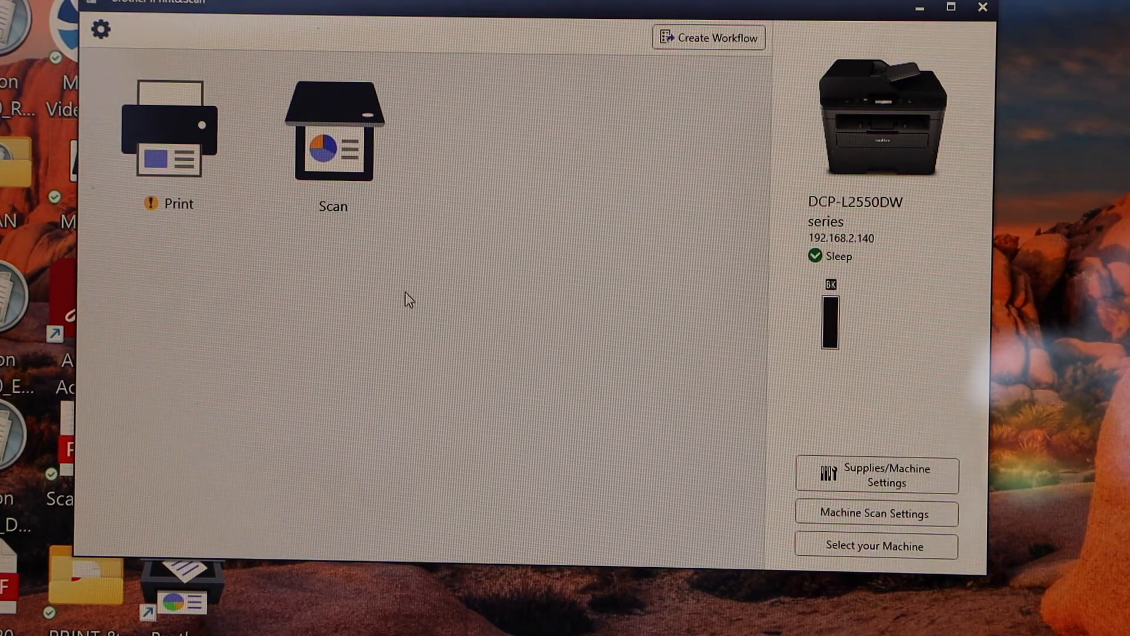
{"action": "mouse_move", "coordinate": [333, 137]}
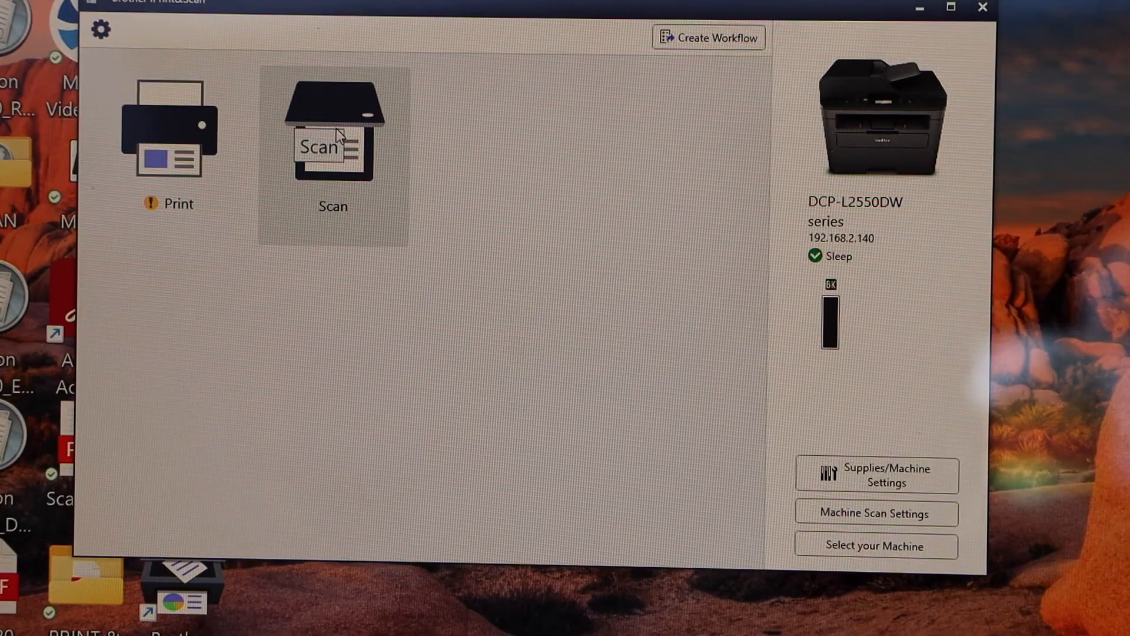
Step: Go to the Scan screen for the DCP-L2550DW (Letter, 24bit Color, 300 dpi)
{"action": "left_click", "coordinate": [332, 137]}
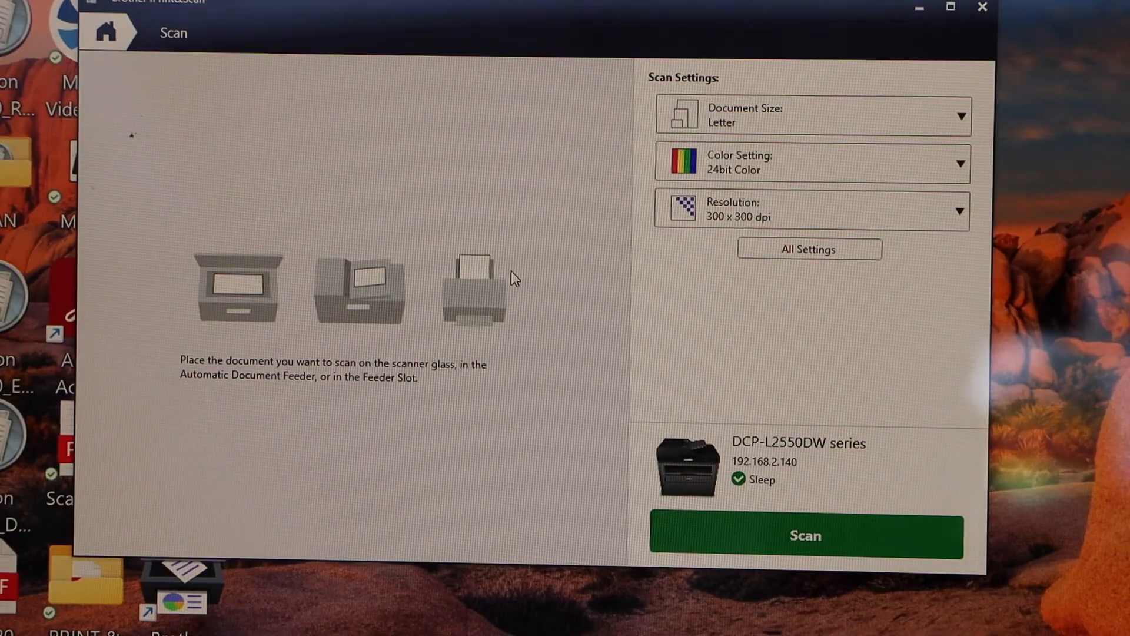